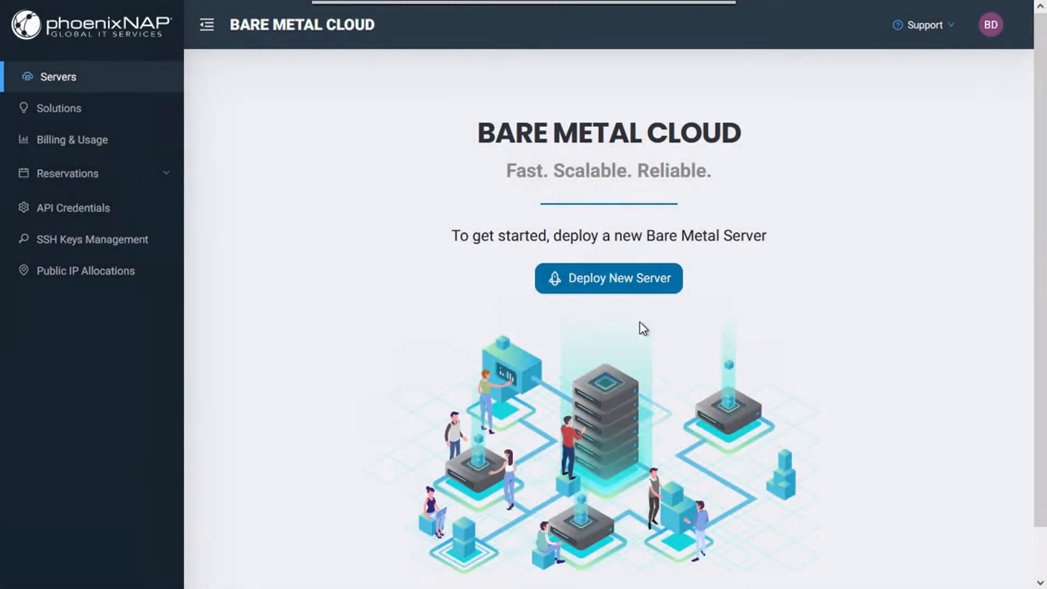
- Start a new server deployment and review the Phoenix, hourly, s2.c1.small and OS options
left_click(607, 279)
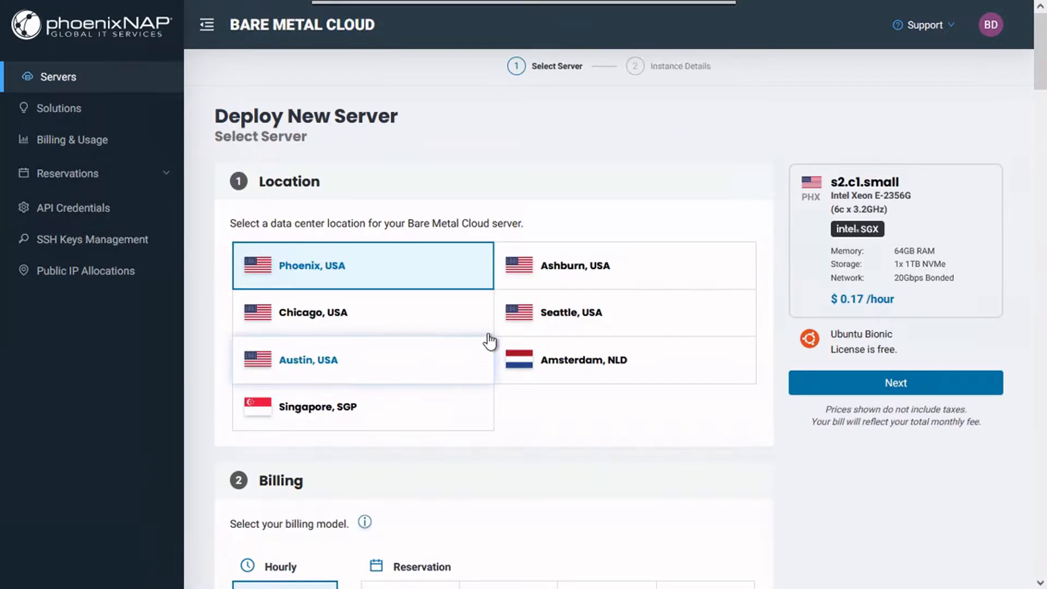
scroll("down", 3)
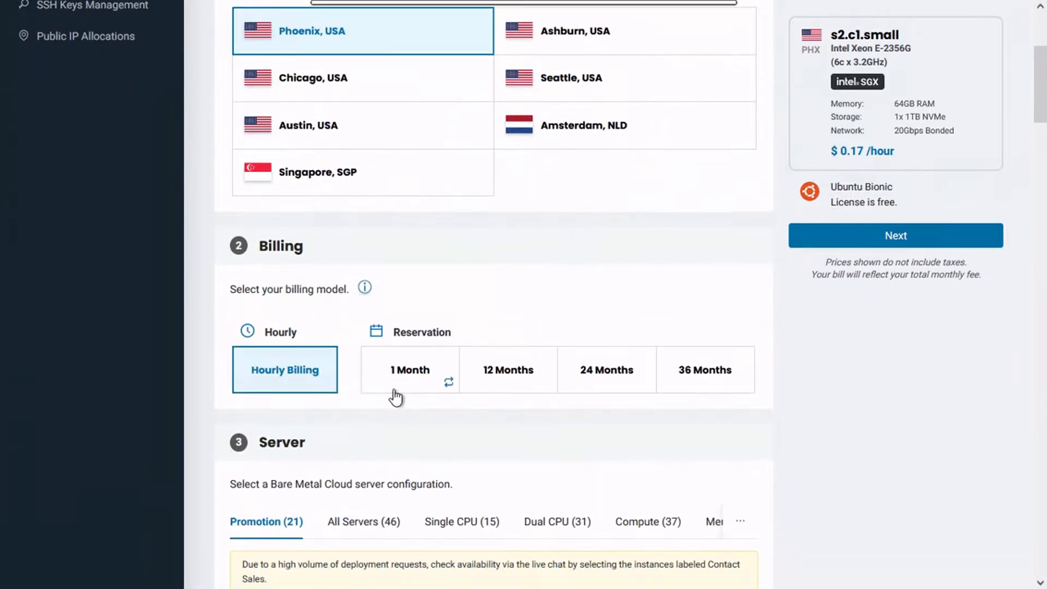
scroll("down", 3)
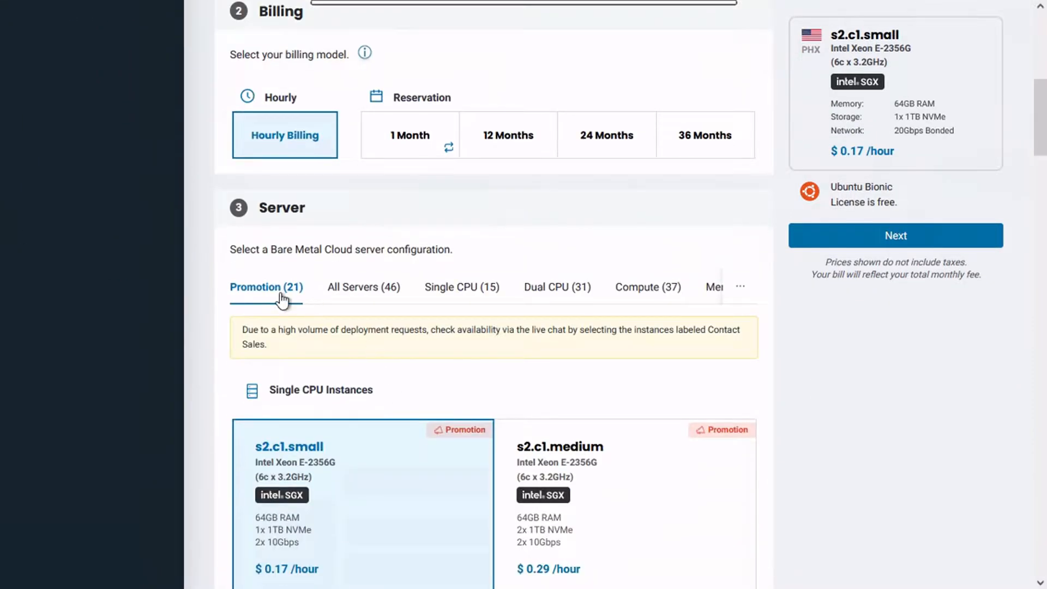
scroll("down", 3)
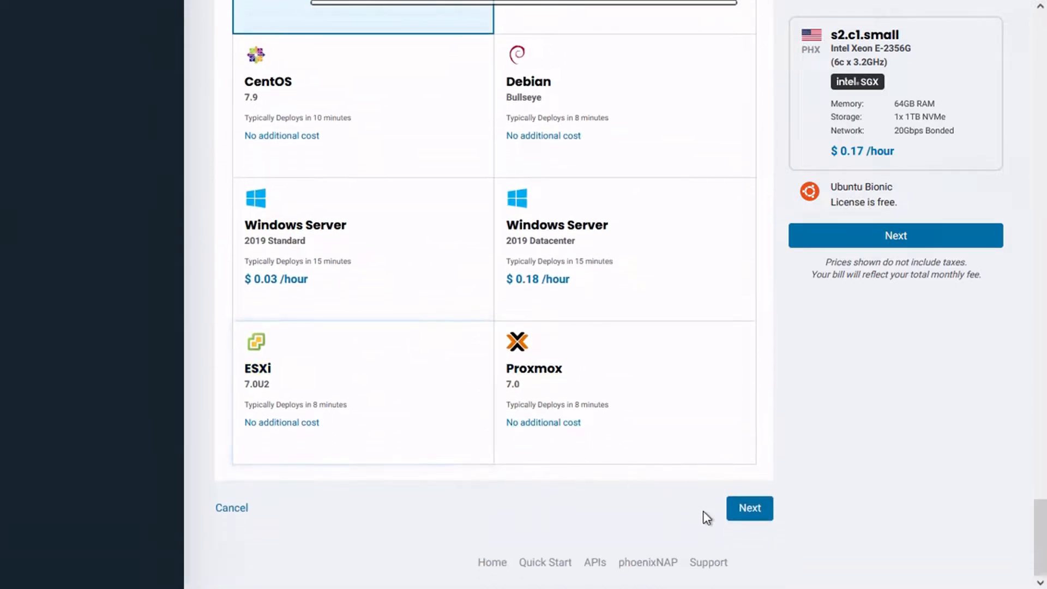
- Deploy BMC-test-server using the Test key SSH key and a purchased /31 public IP
left_click(749, 508)
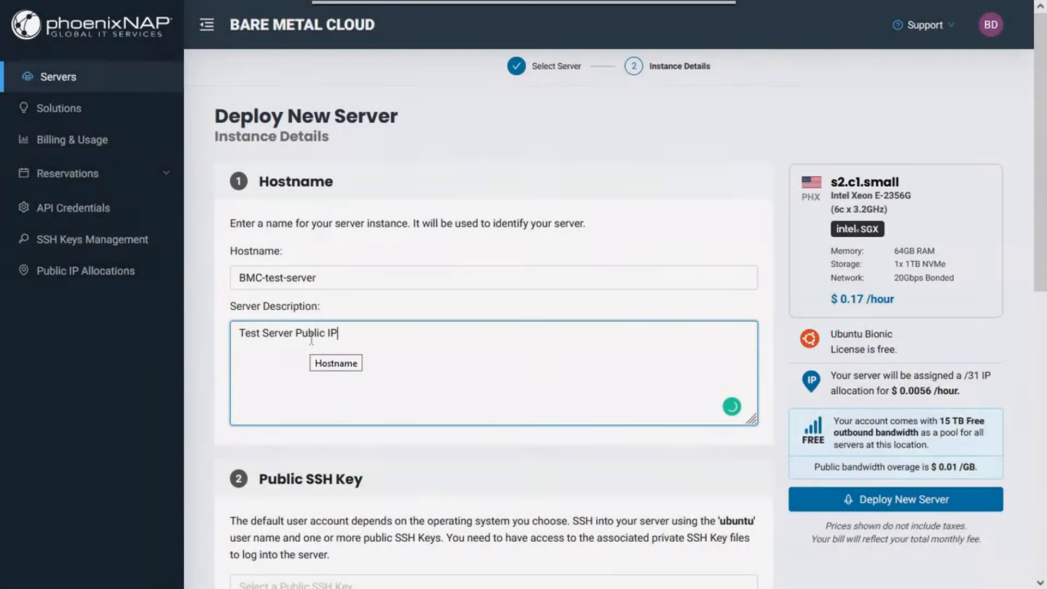
scroll("down", 3)
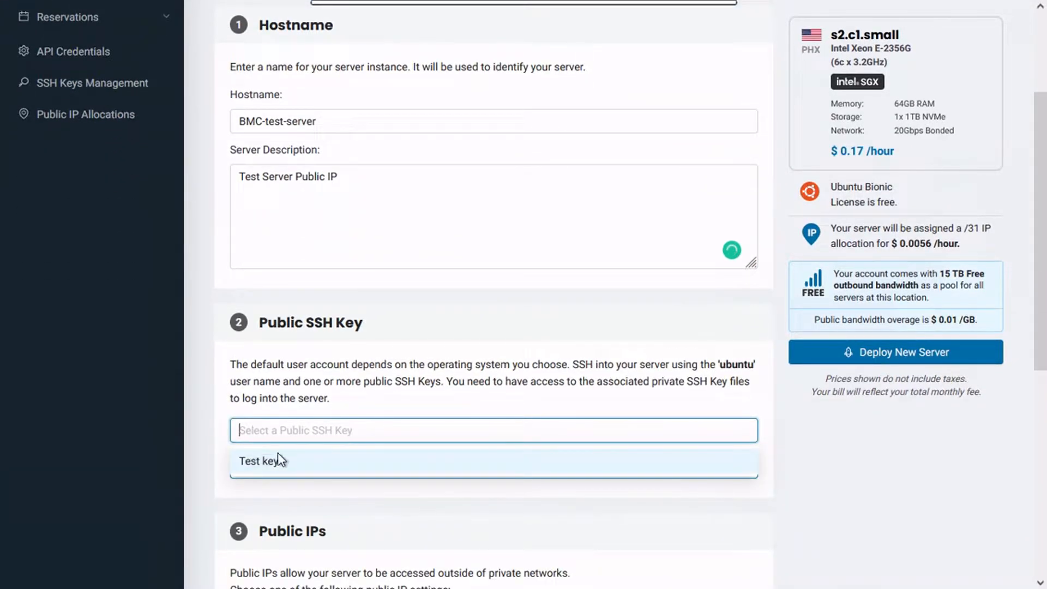
left_click(262, 460)
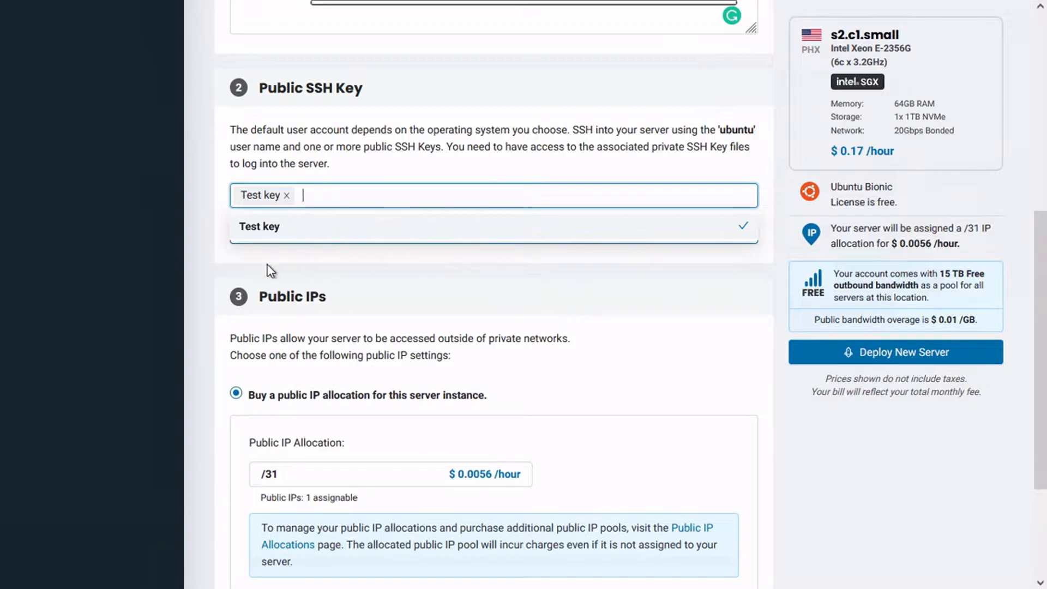
scroll("down", 3)
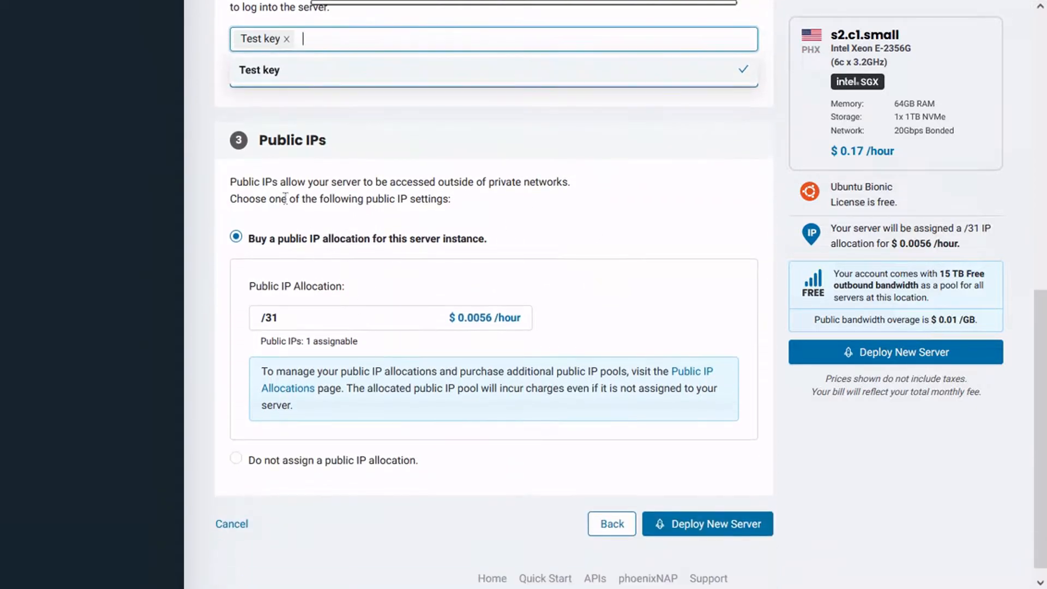
mouse_move(577, 306)
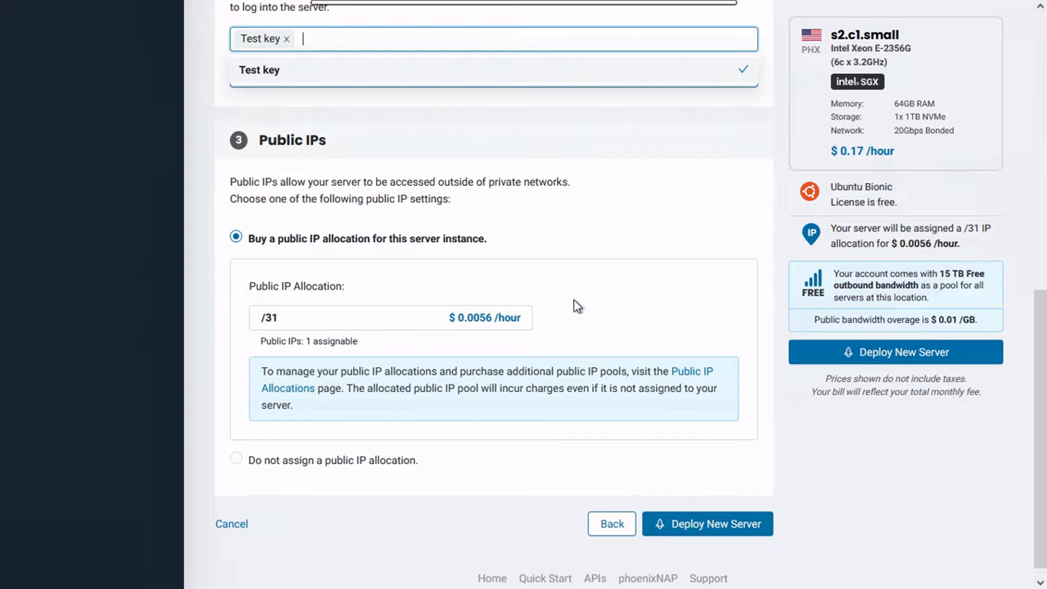
scroll("down", 3)
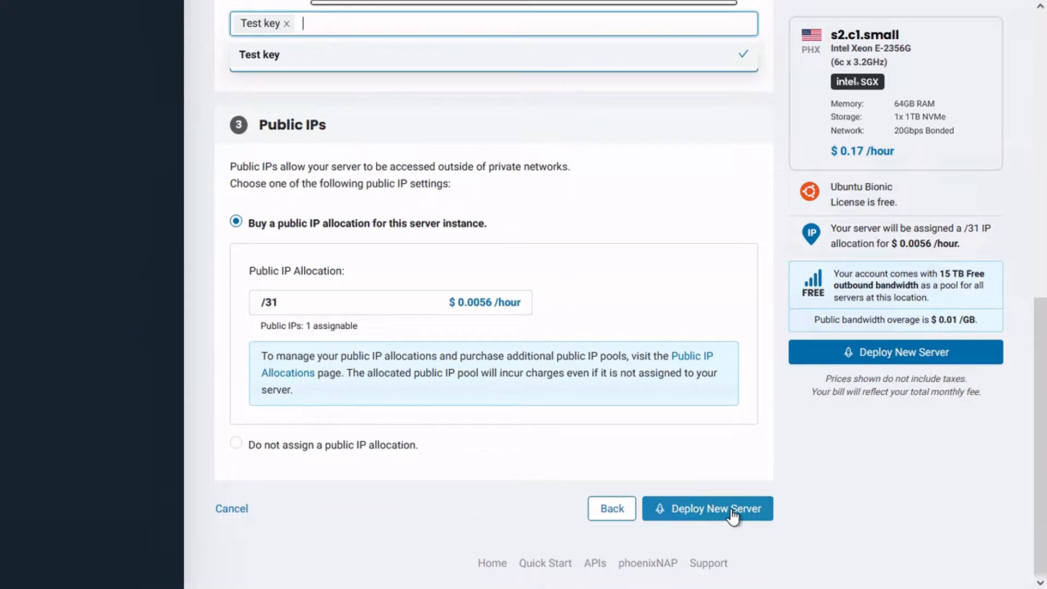
mouse_move(868, 352)
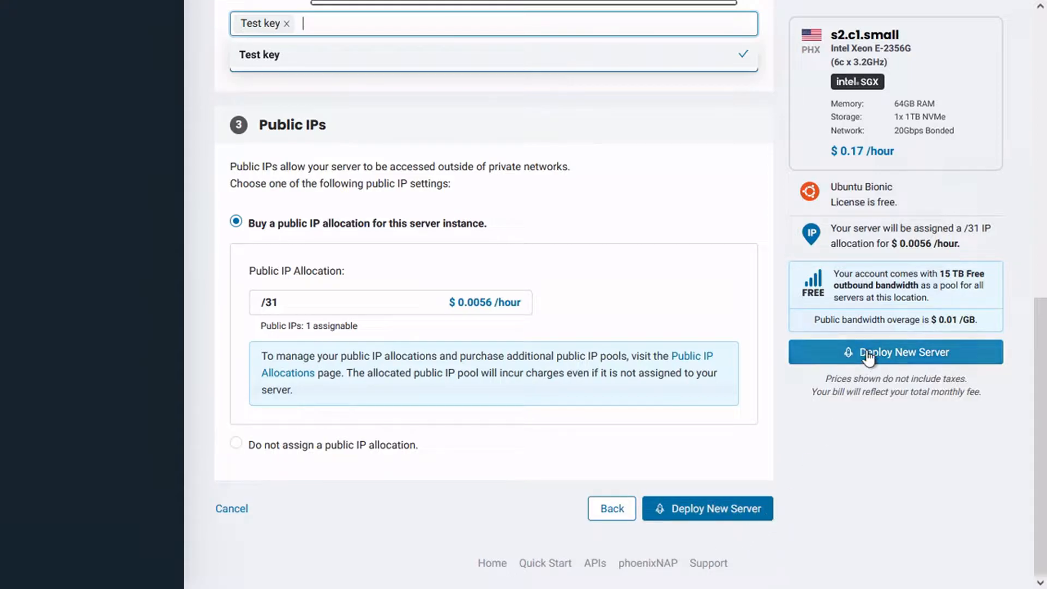
left_click(895, 351)
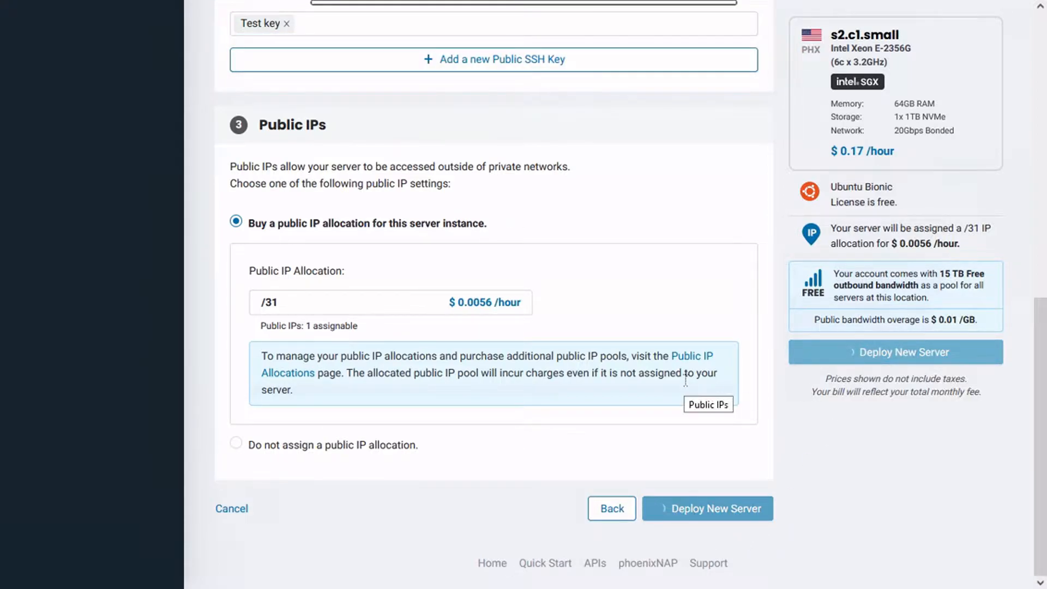
- View Public IP Allocations and check the Actions menu for the server's /31 block
left_click(707, 508)
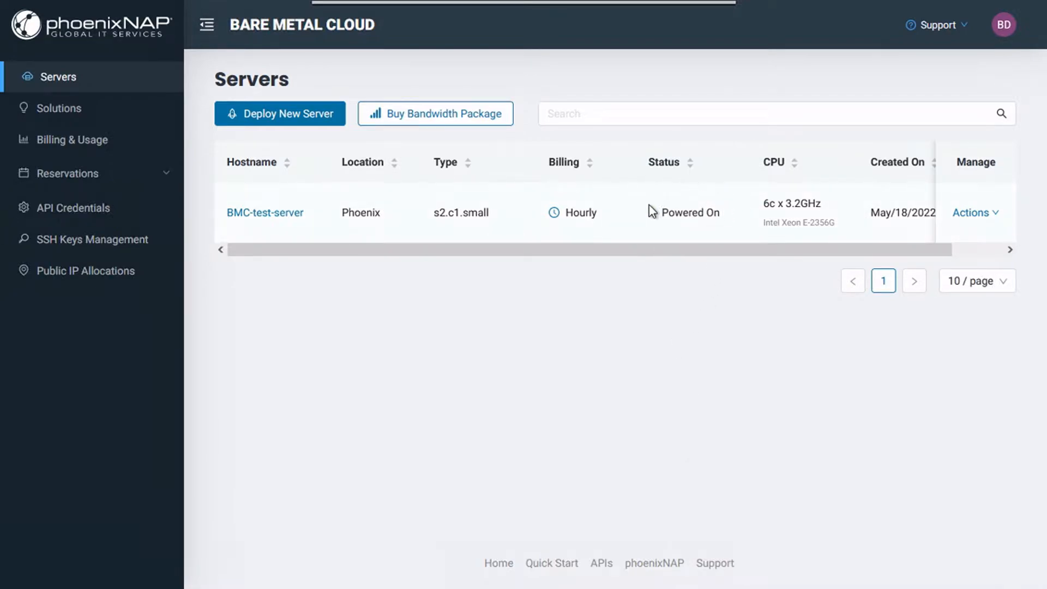
left_click(85, 270)
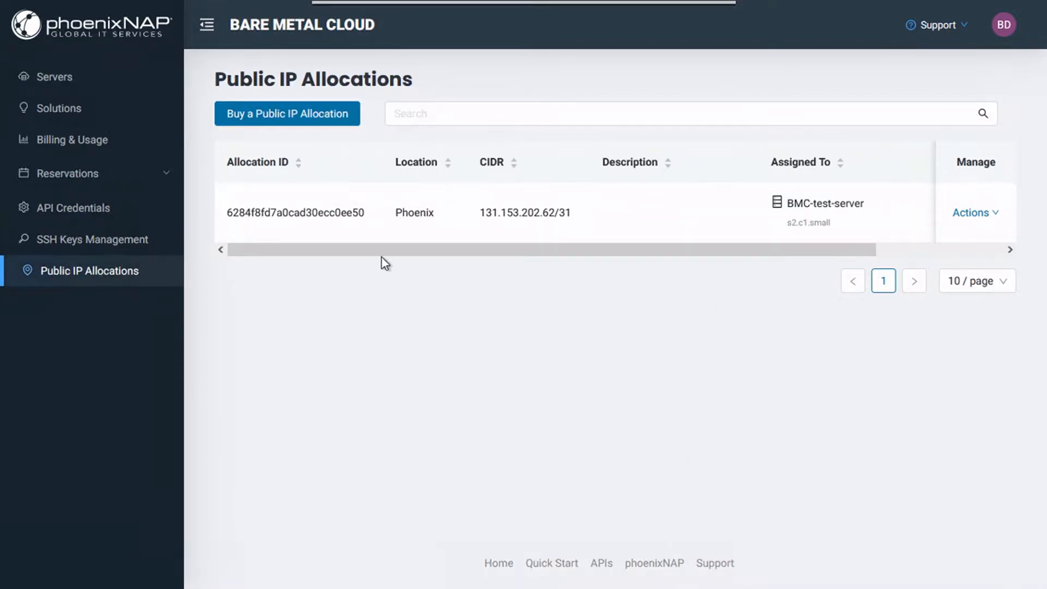
mouse_move(532, 180)
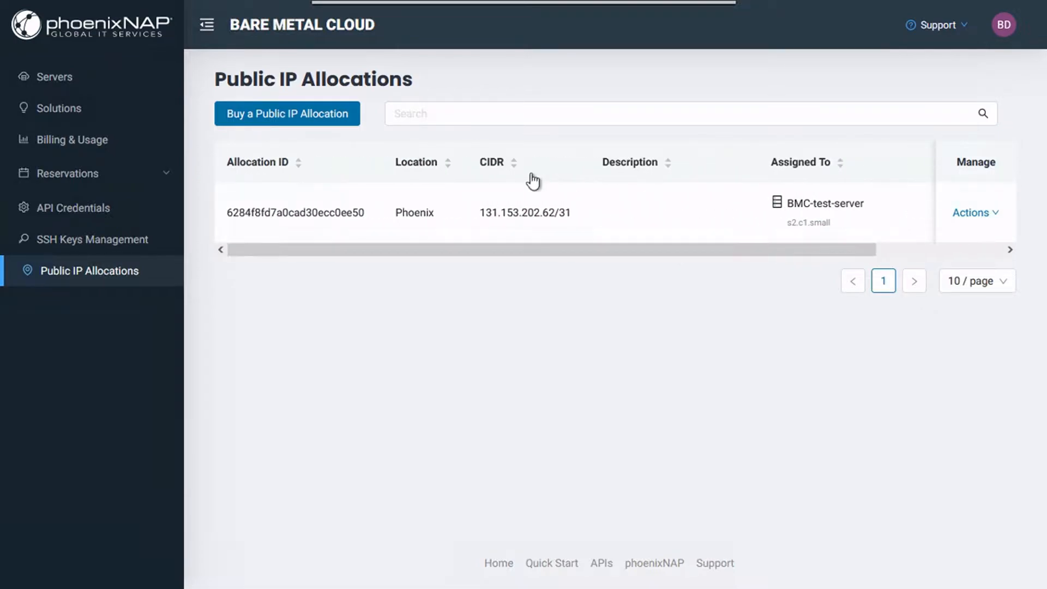
scroll("right", 3)
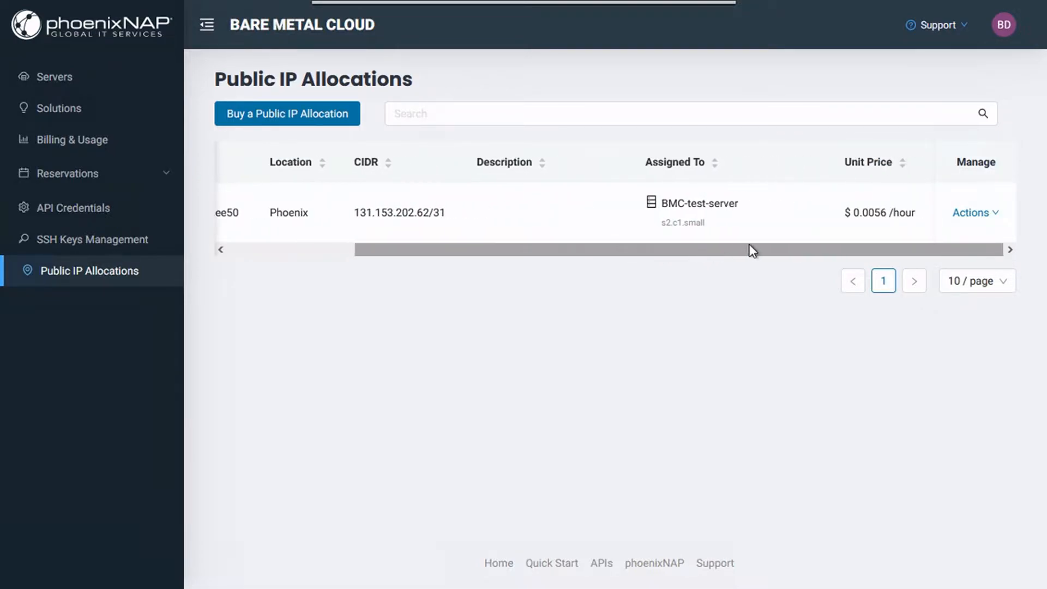
left_click(972, 212)
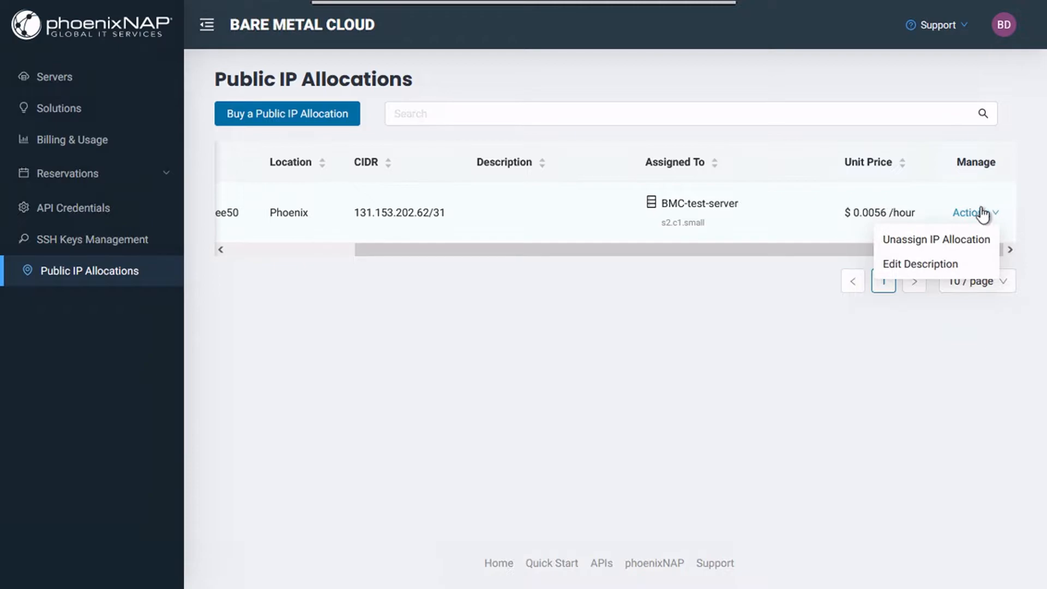
mouse_move(929, 267)
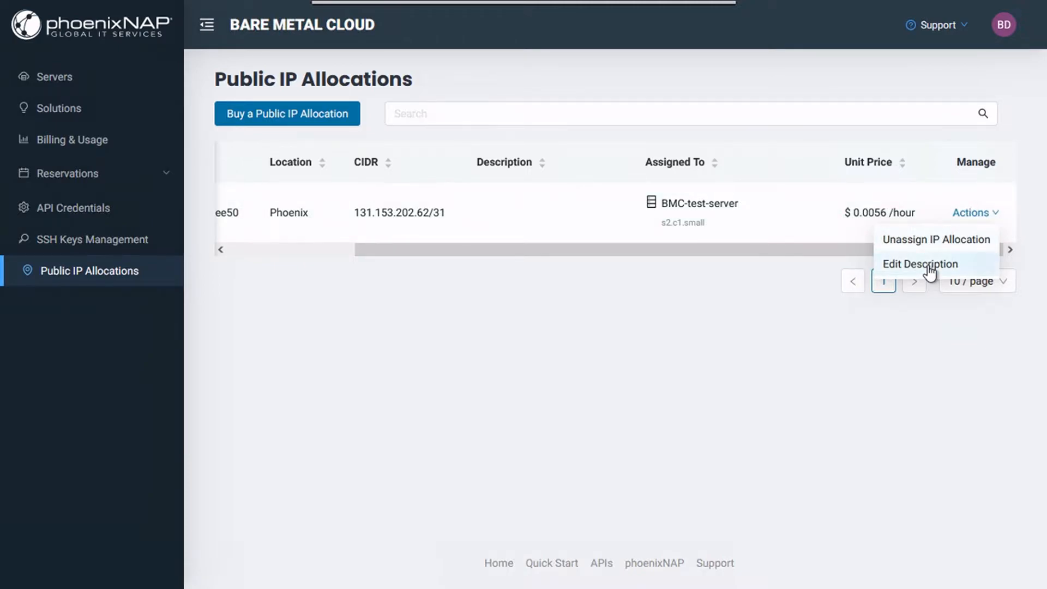
mouse_move(1023, 201)
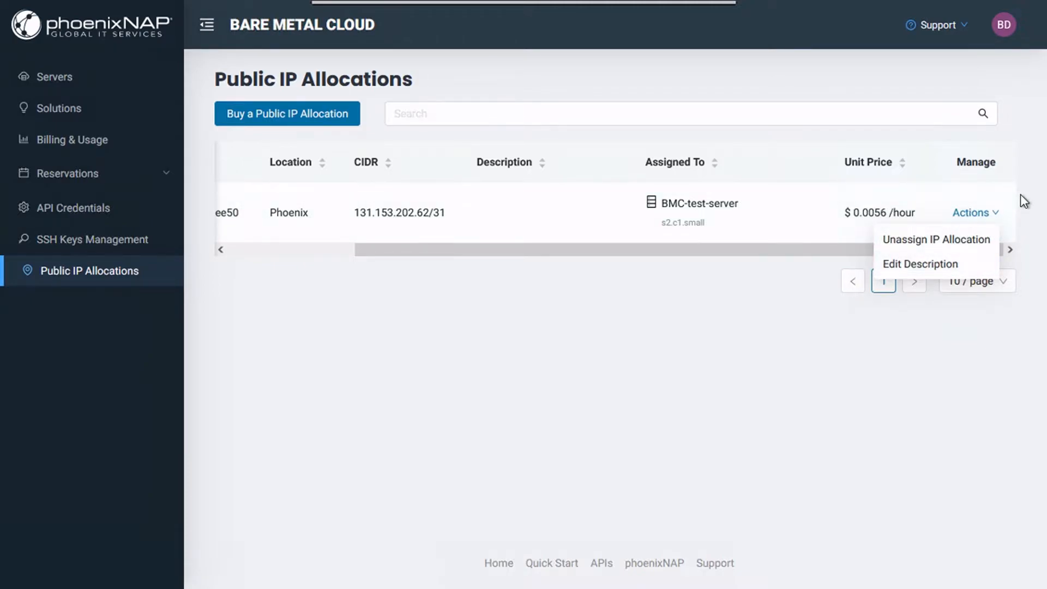
left_click(390, 199)
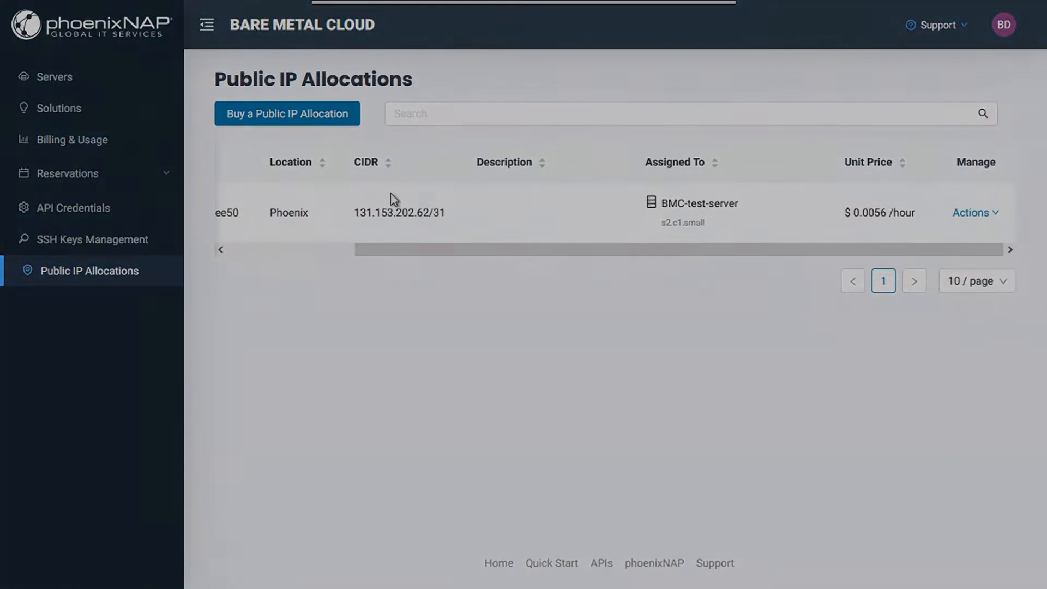
- Purchase a /28 public IP allocation with the description test-ip-block
left_click(286, 113)
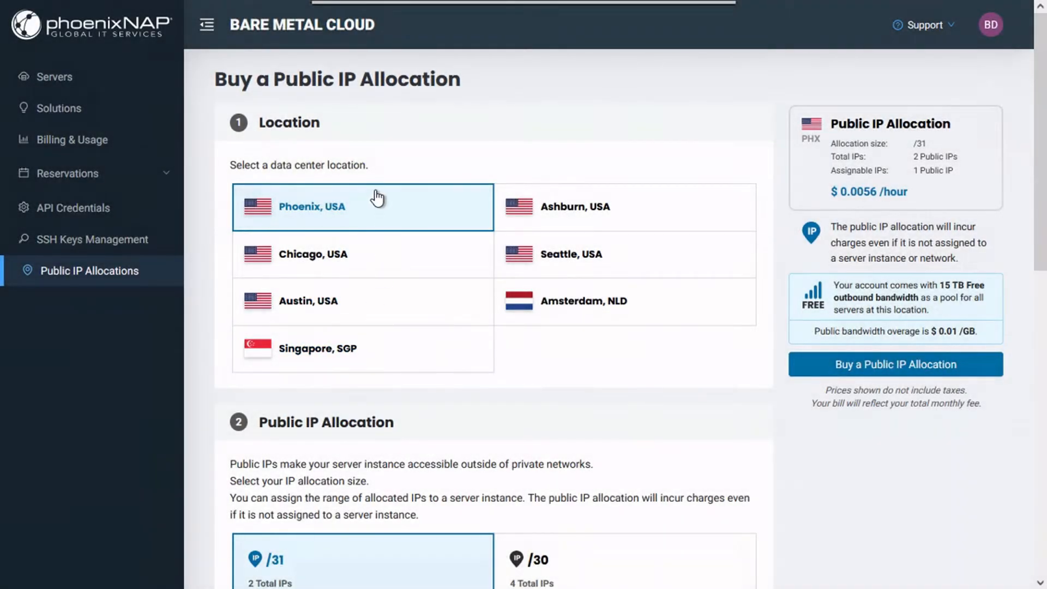
mouse_move(303, 239)
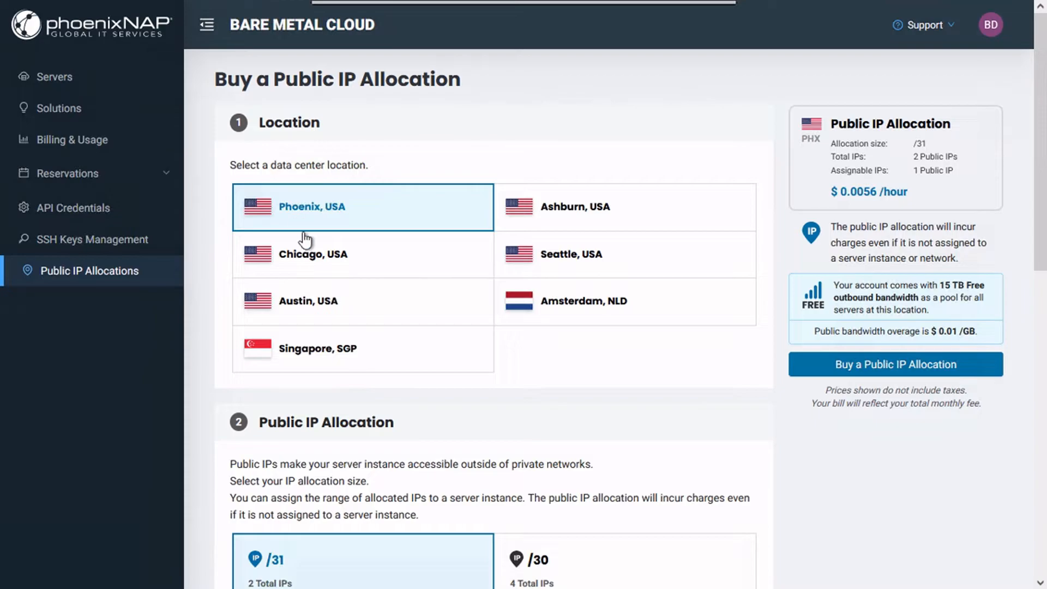
scroll("down", 3)
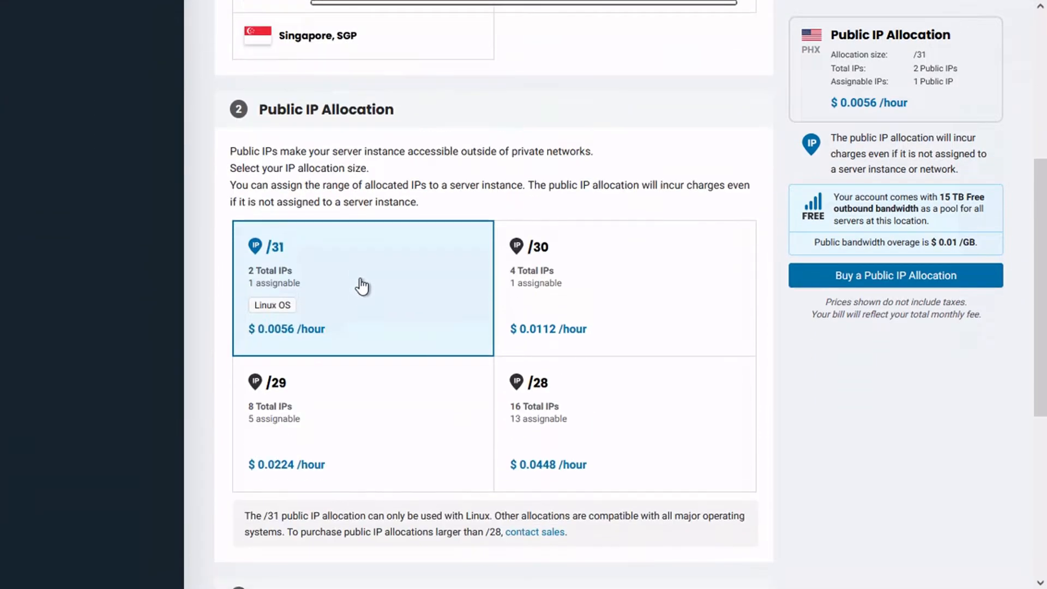
mouse_move(291, 347)
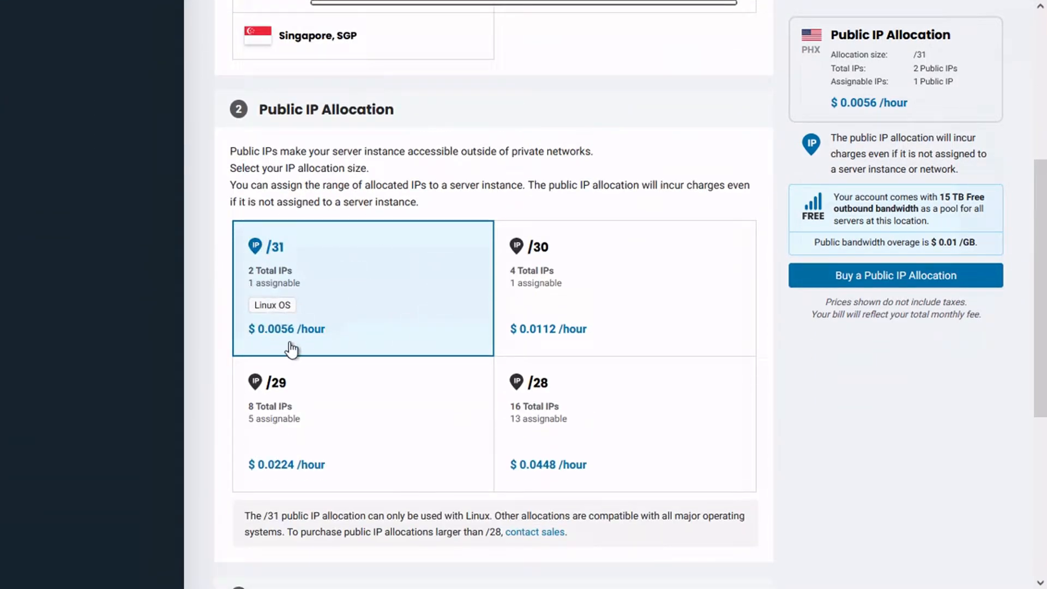
mouse_move(396, 375)
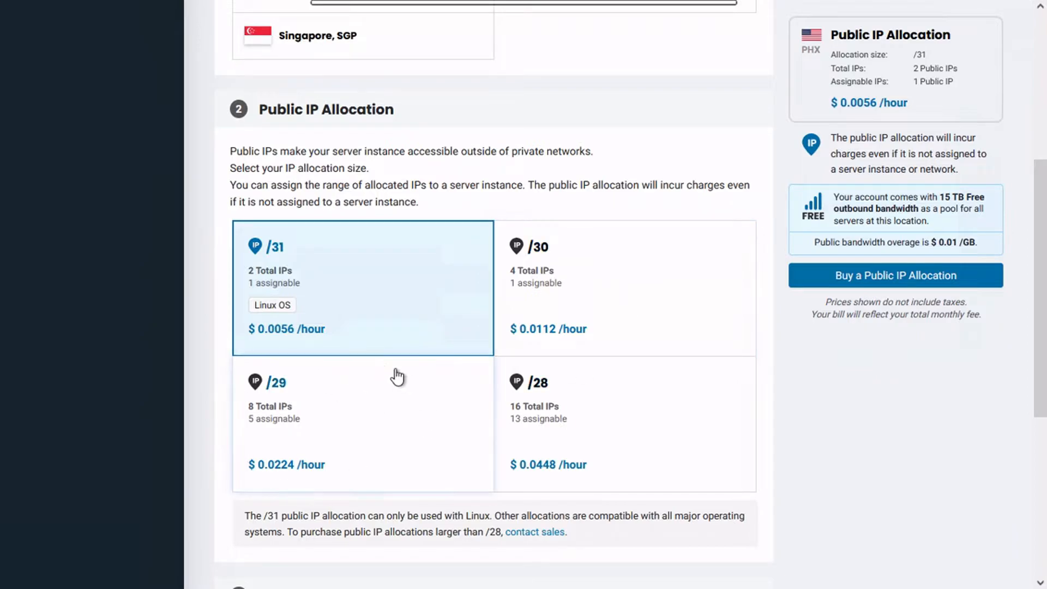
mouse_move(624, 464)
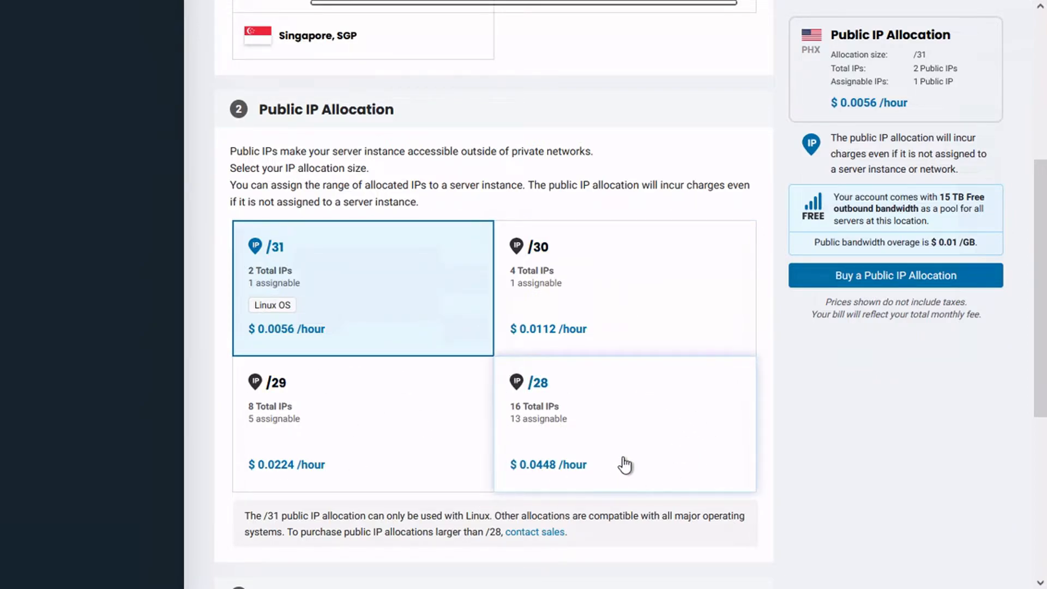
scroll("down", 3)
type("test-ip-block")
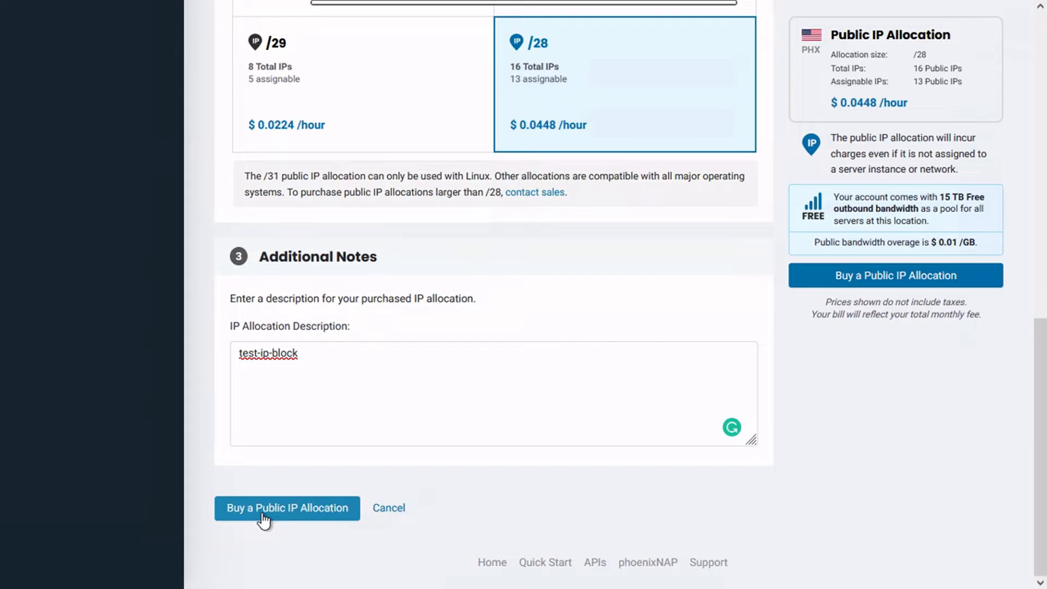
left_click(286, 508)
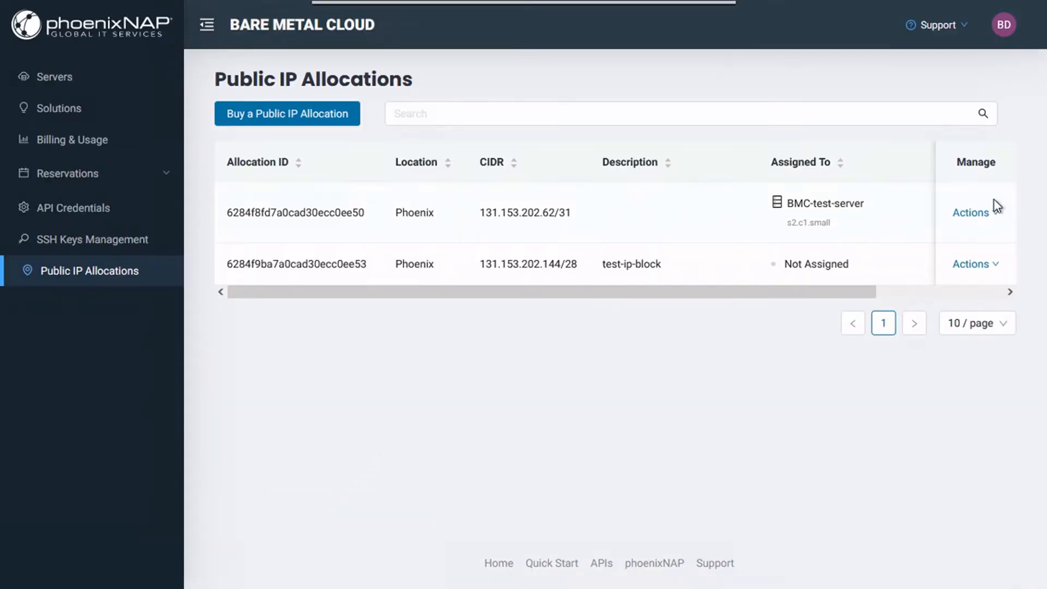
- Unassign 131.153.202.62/31 from BMC-test-server, confirming its CIDR and deleting the block
left_click(971, 212)
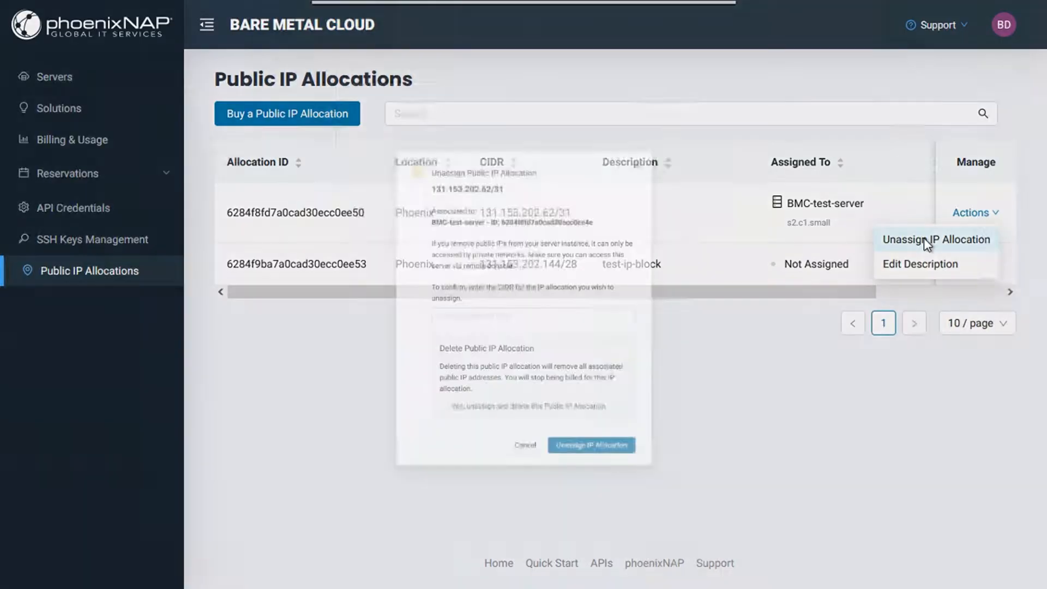
left_click(937, 239)
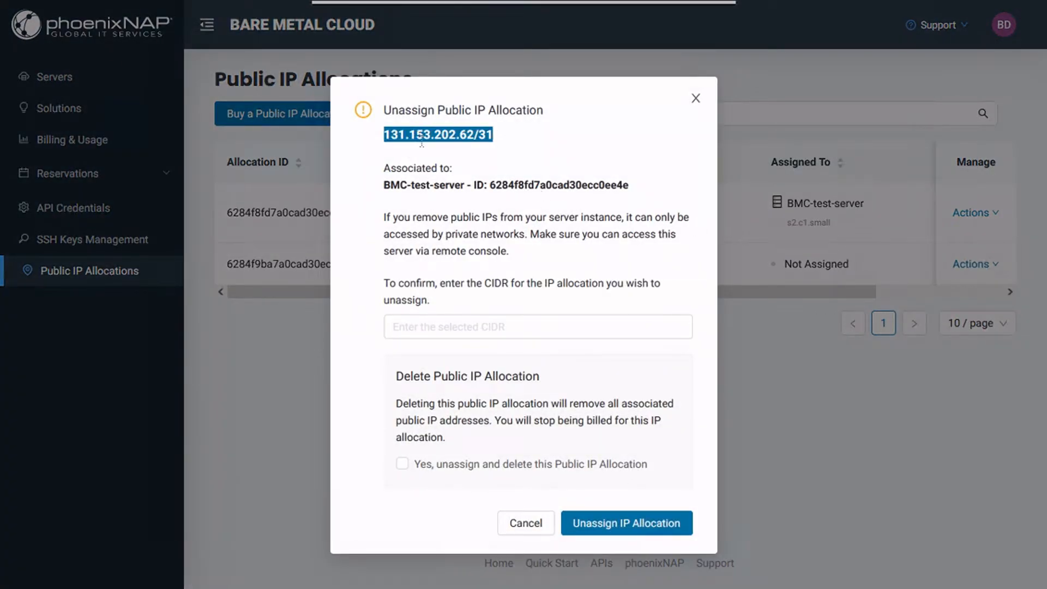
type("131.153.202.62/31")
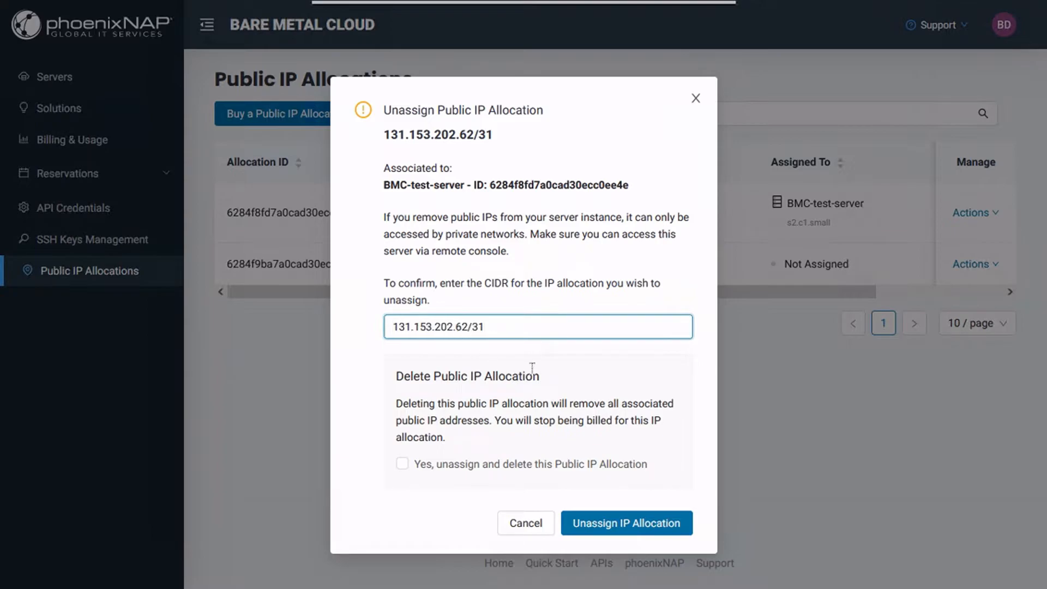
left_click(402, 463)
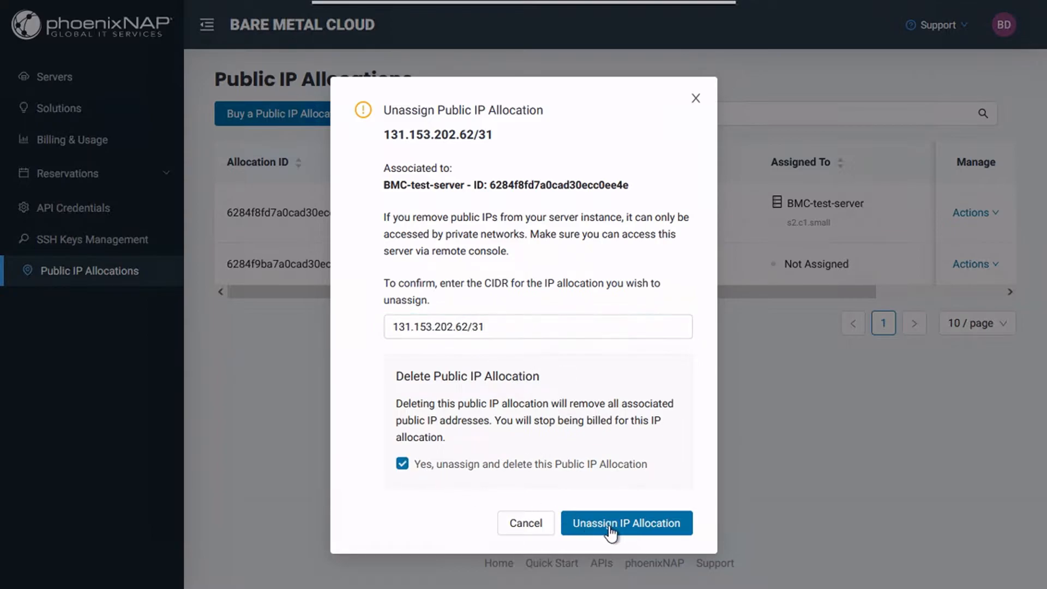
left_click(626, 522)
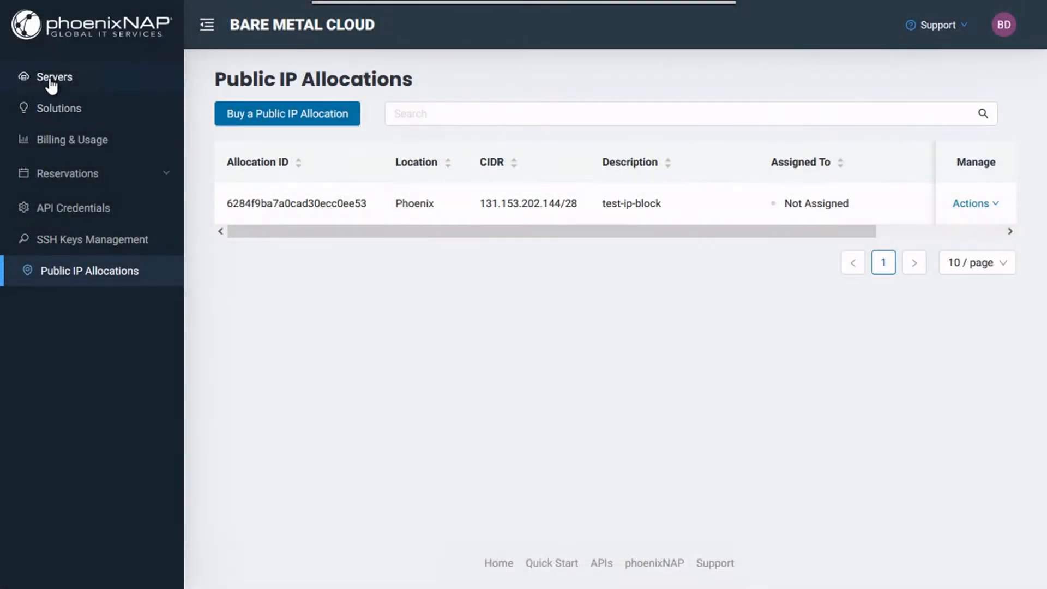
- Assign the 131.153.202.144/28 test-ip-block to BMC-test-server and return to the servers list
left_click(55, 77)
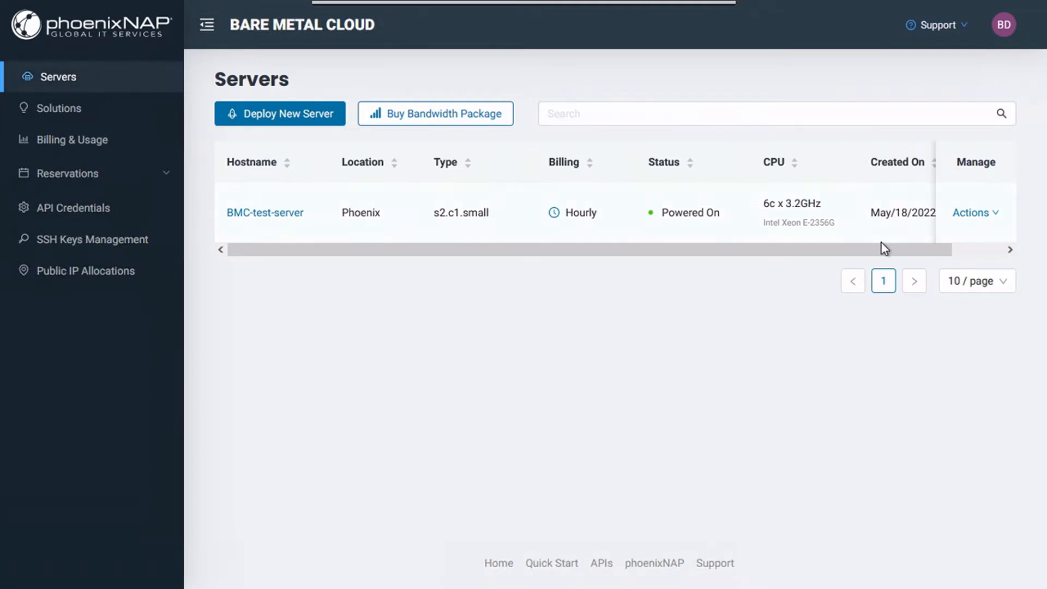
mouse_move(71, 275)
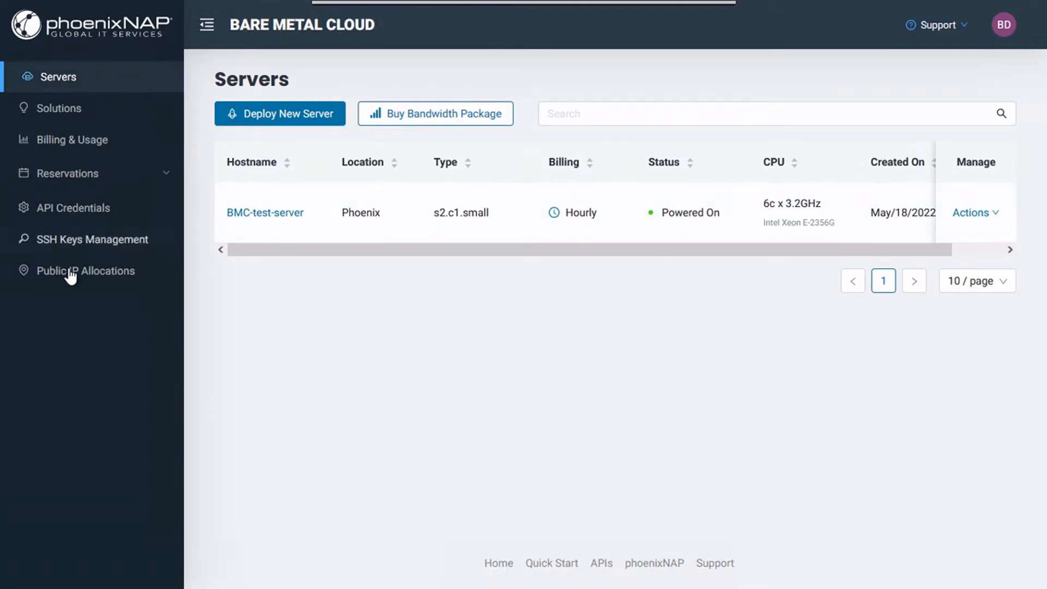
left_click(86, 270)
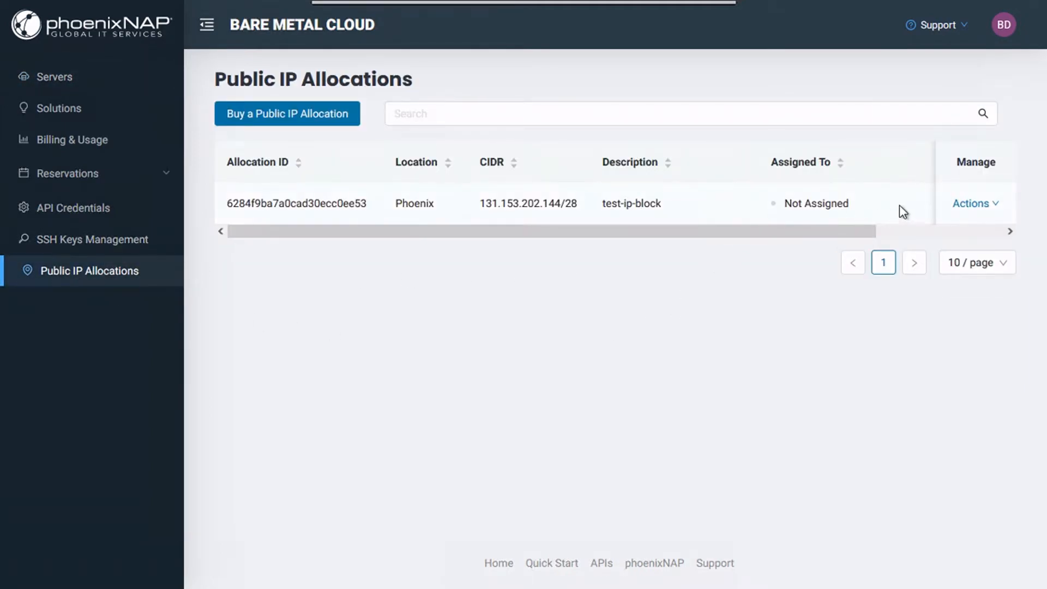
left_click(974, 203)
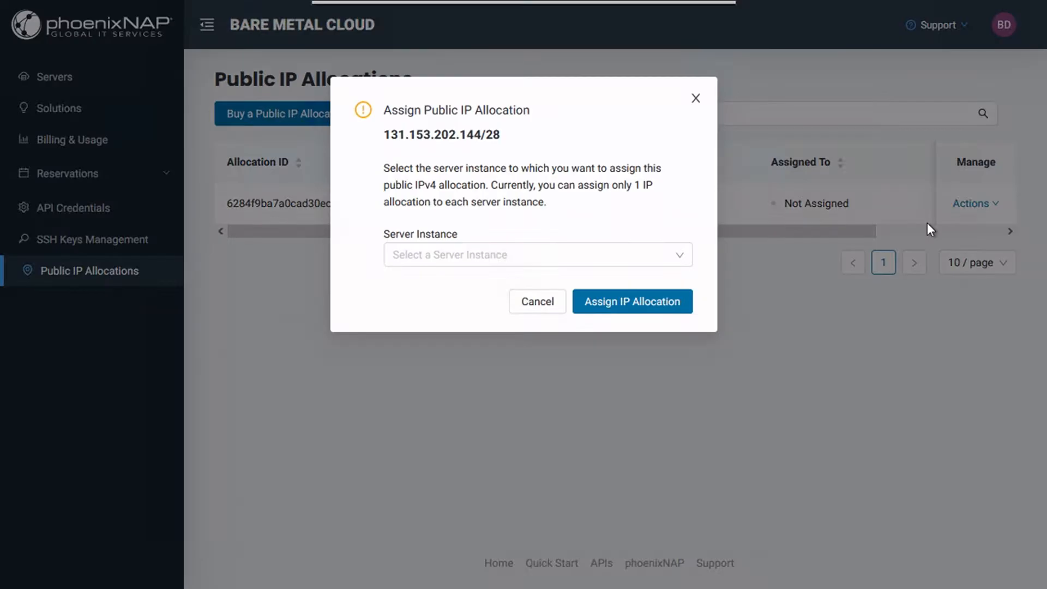
left_click(538, 254)
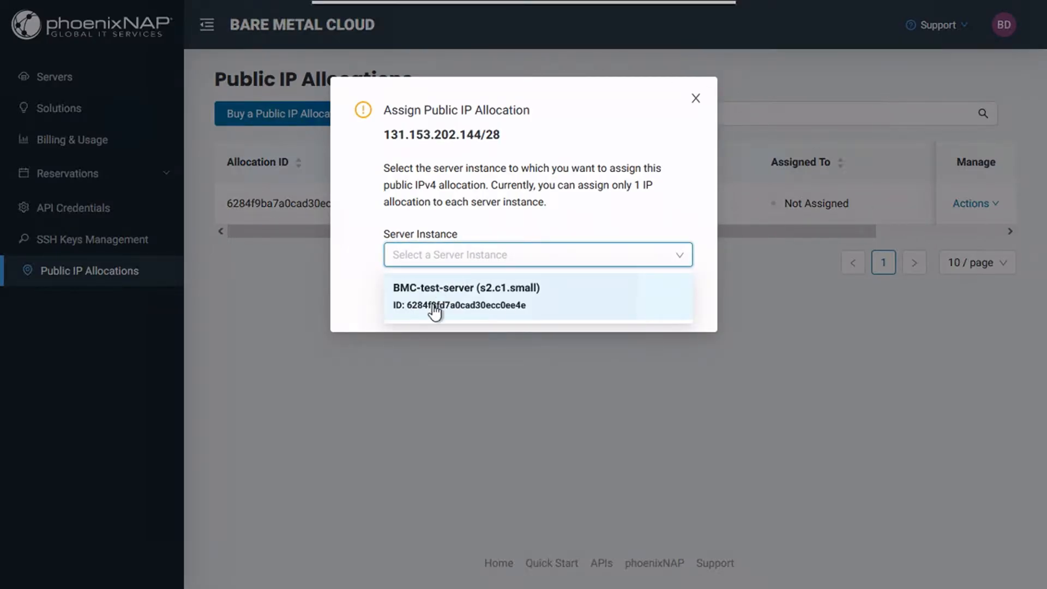
left_click(465, 296)
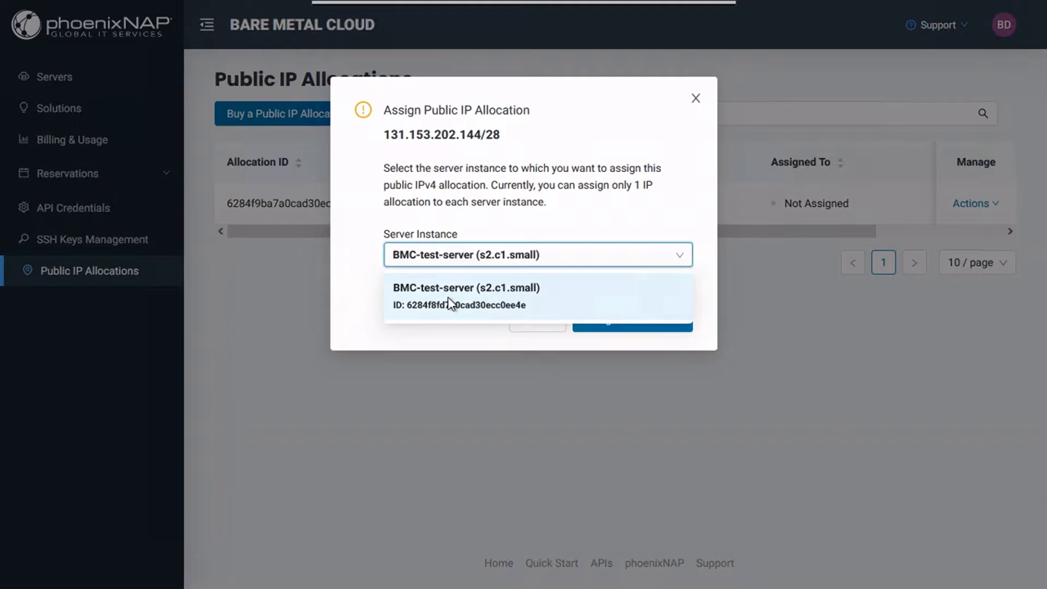
left_click(464, 296)
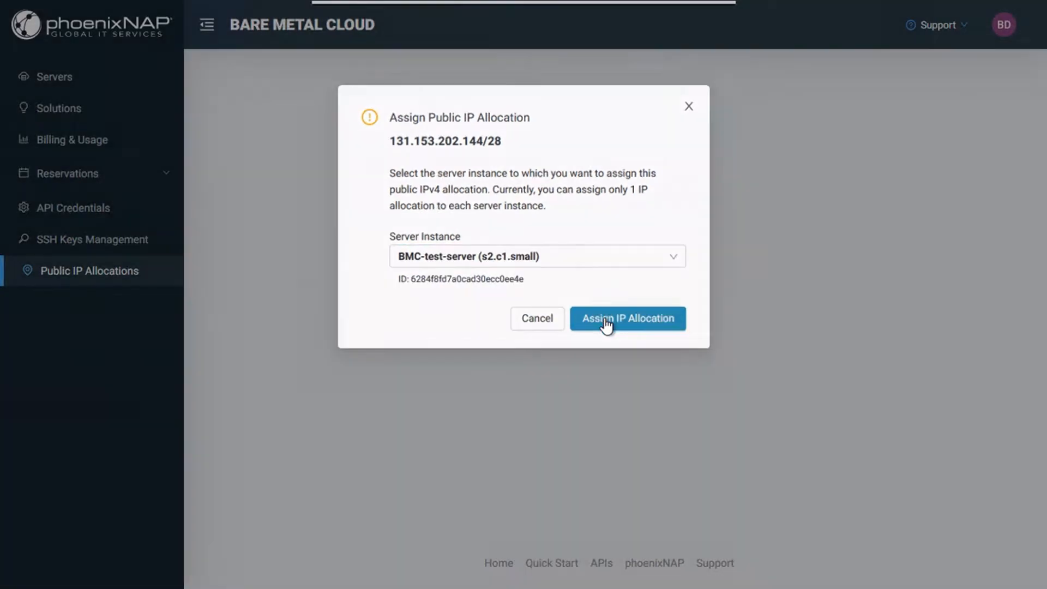
left_click(626, 318)
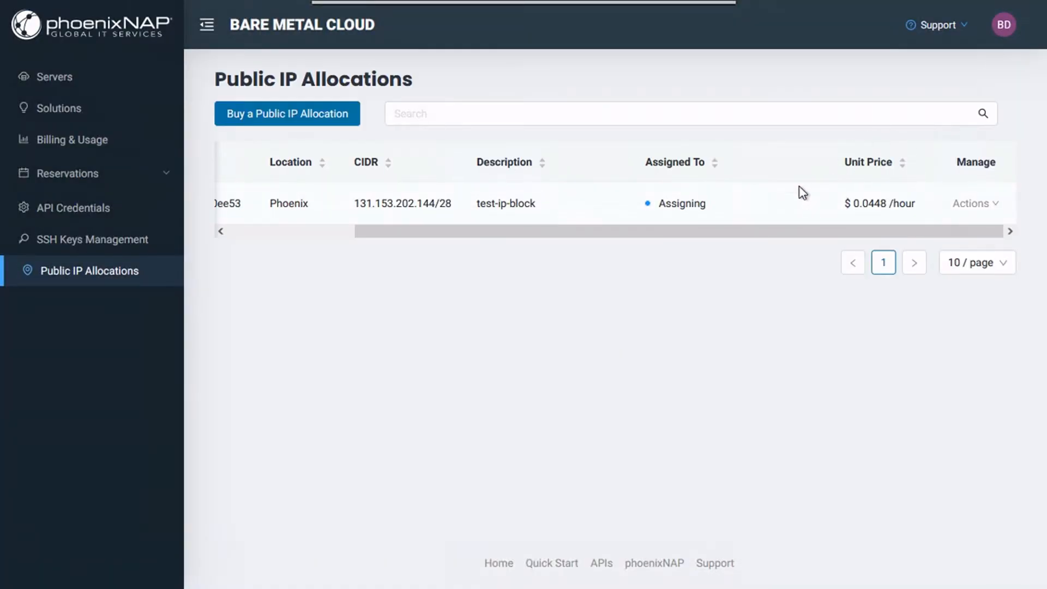
left_click(58, 76)
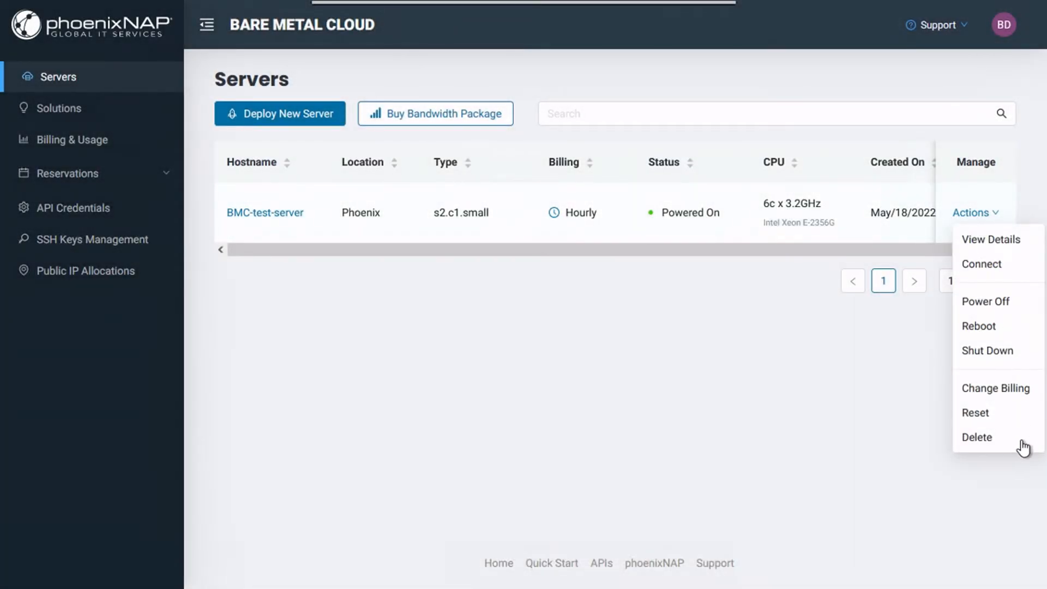
- Delete BMC-test-server with 'Yes, keep this public IP allocation' left ticked
left_click(976, 437)
type("BMC-test-server")
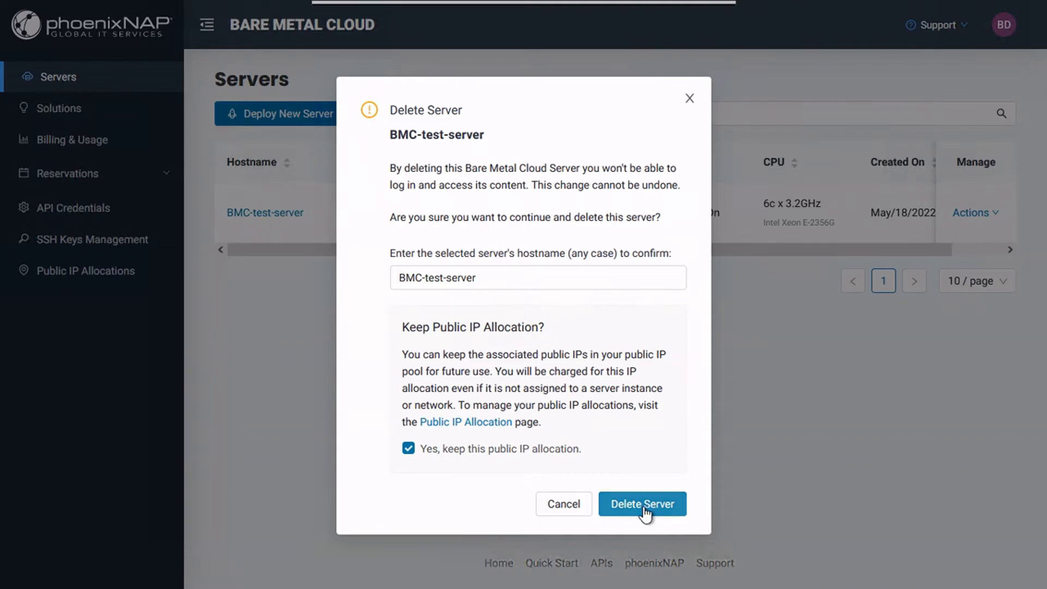
left_click(641, 503)
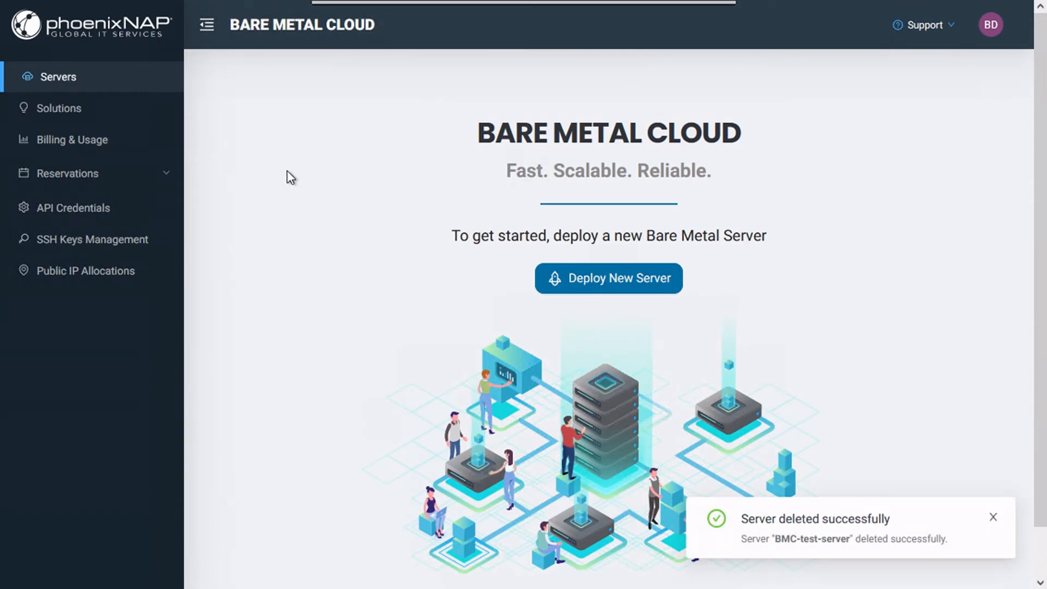
mouse_move(60, 228)
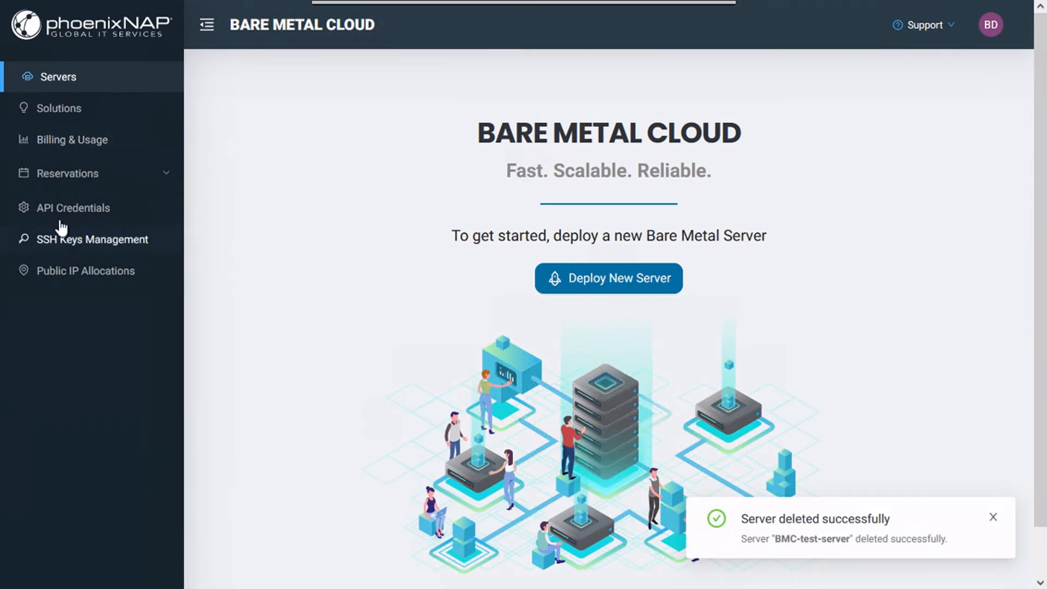
- Delete the 131.153.143.112/28 allocation, entering its CIDR to confirm
left_click(85, 270)
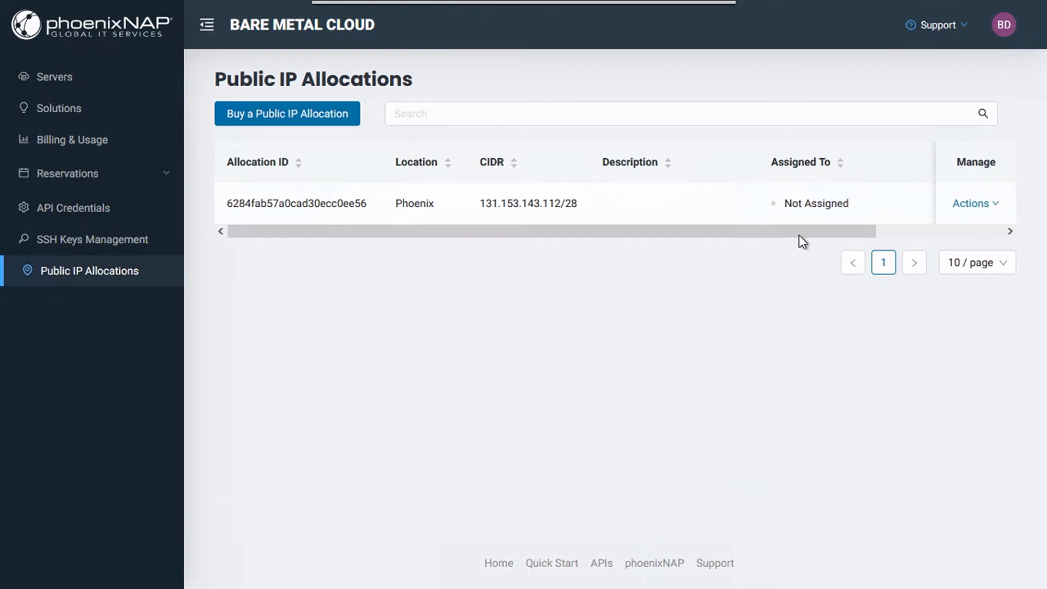
left_click(972, 203)
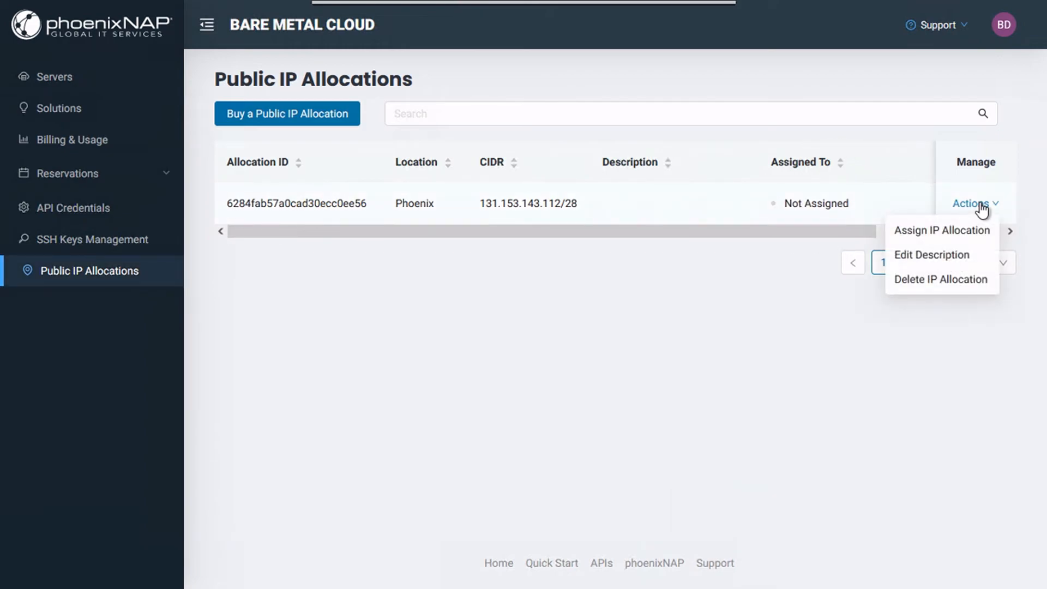
mouse_move(966, 268)
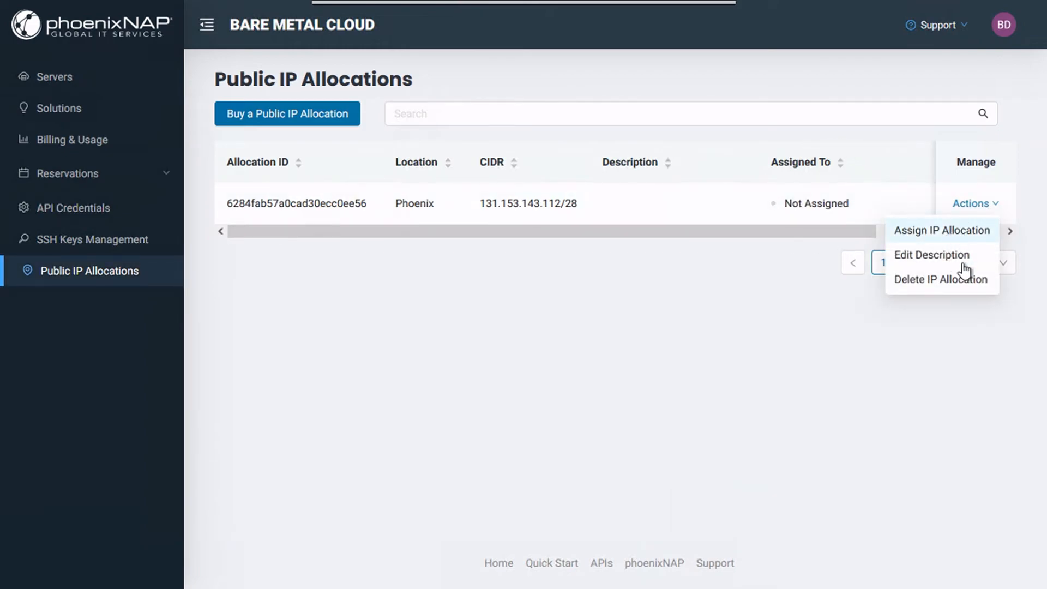
left_click(940, 279)
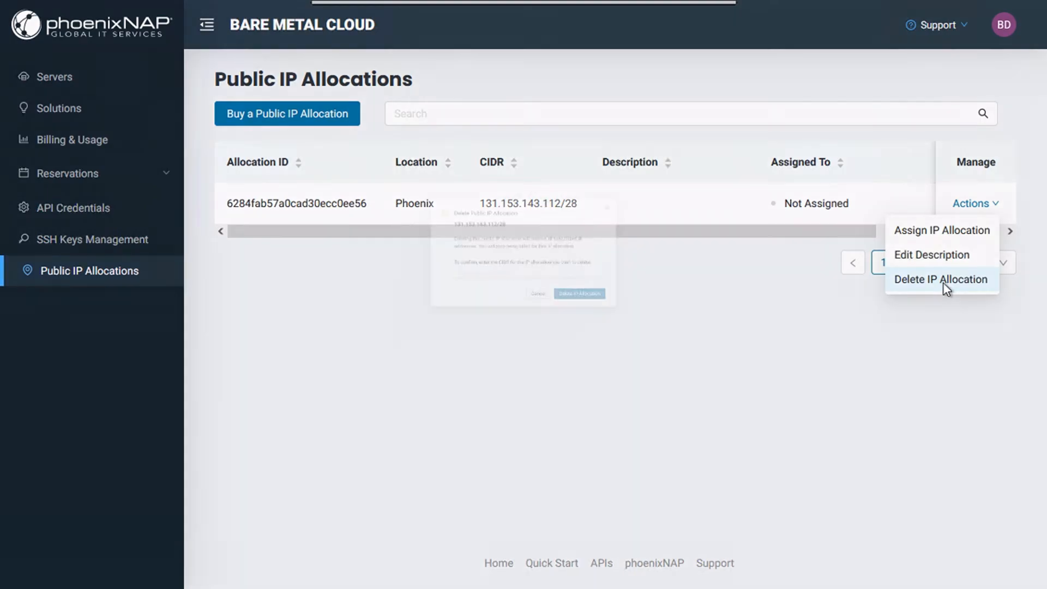
left_click(940, 279)
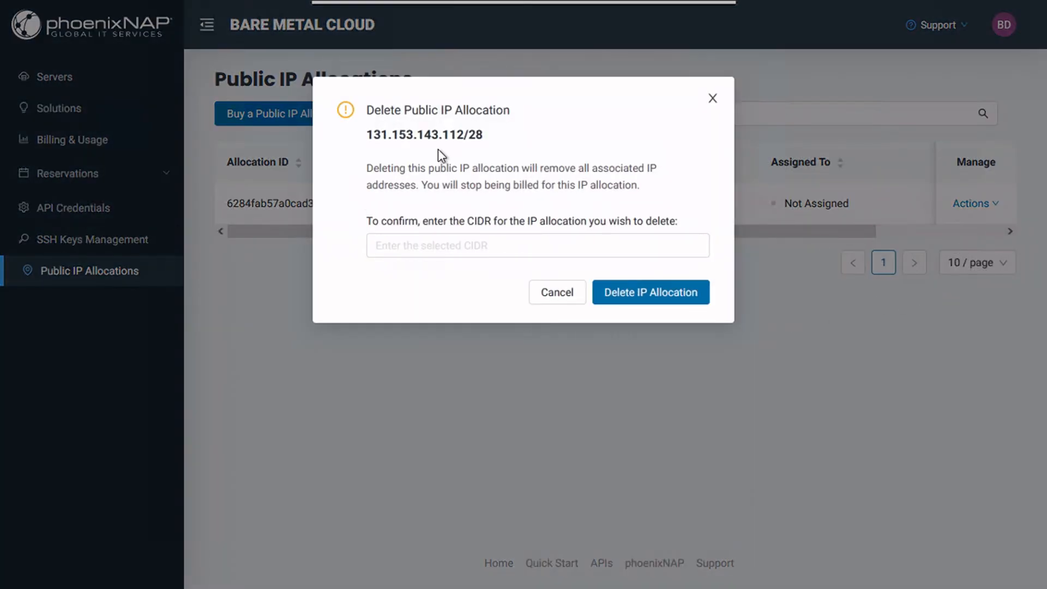
double_click(423, 134)
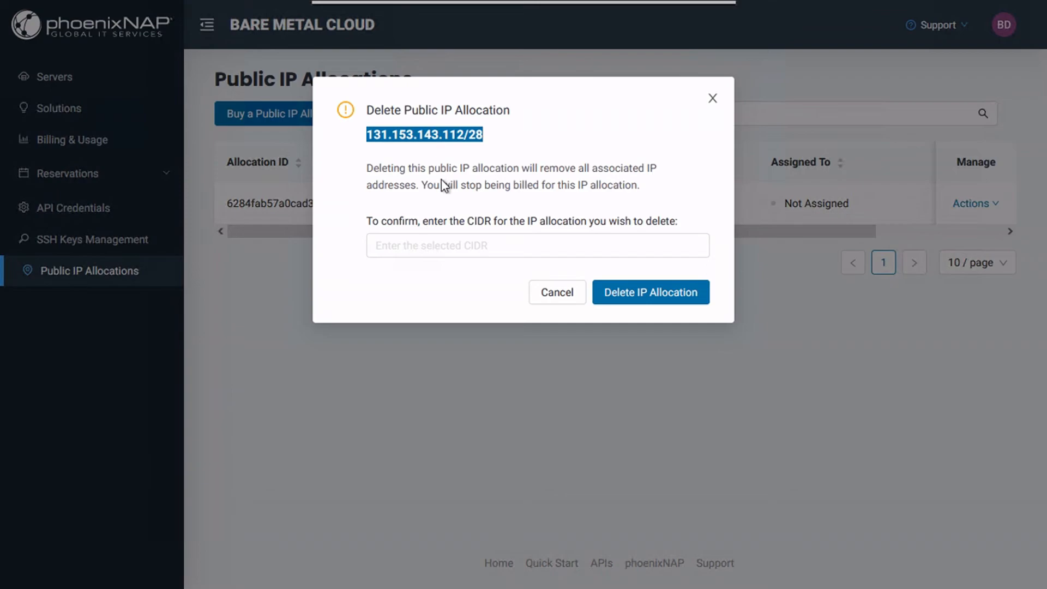
type("131.153.143.112/28")
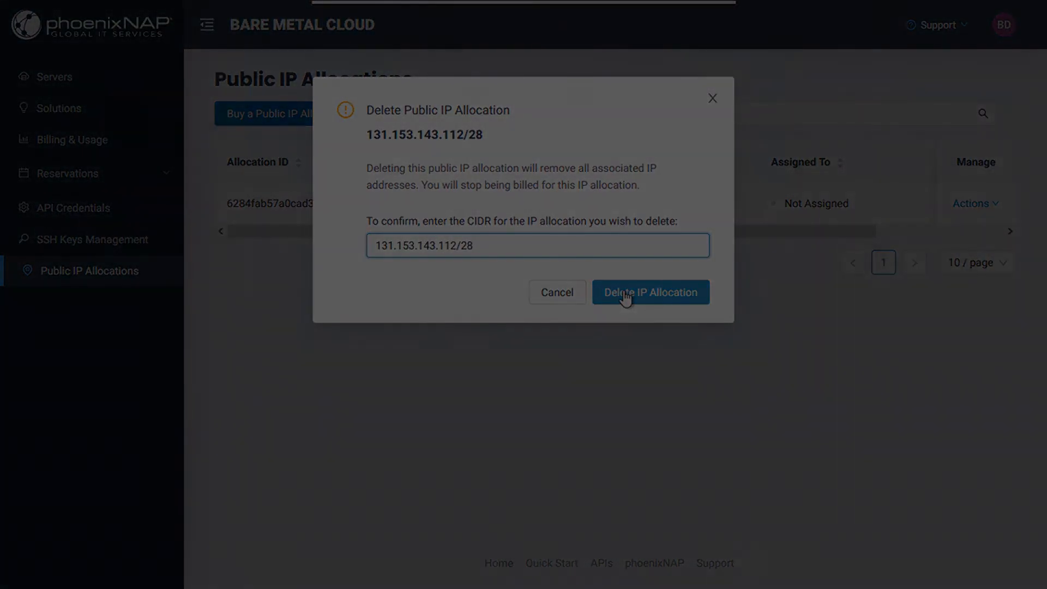